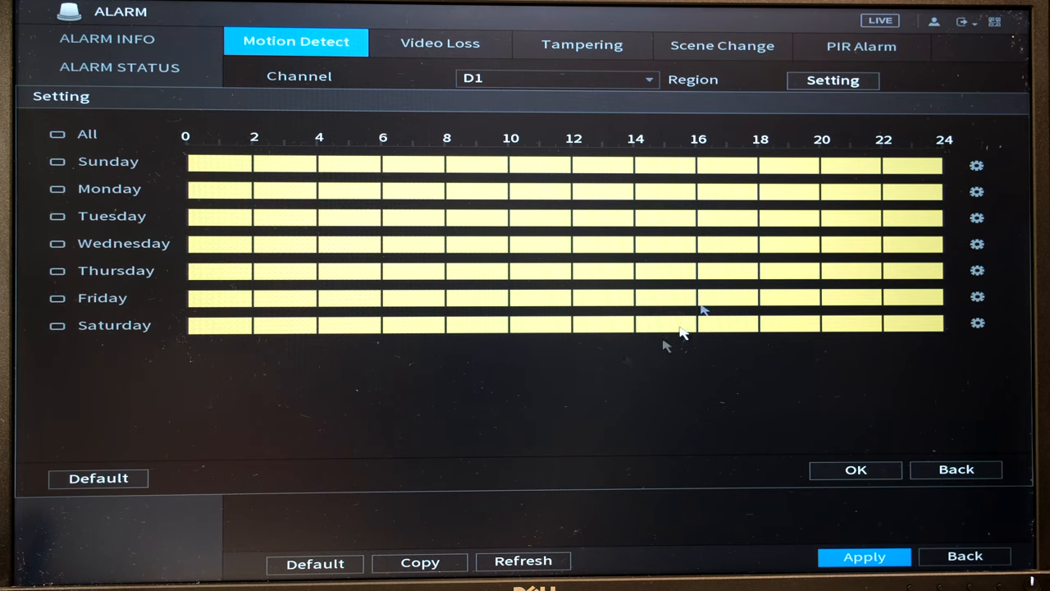
{"action": "mouse_move", "coordinate": [488, 256]}
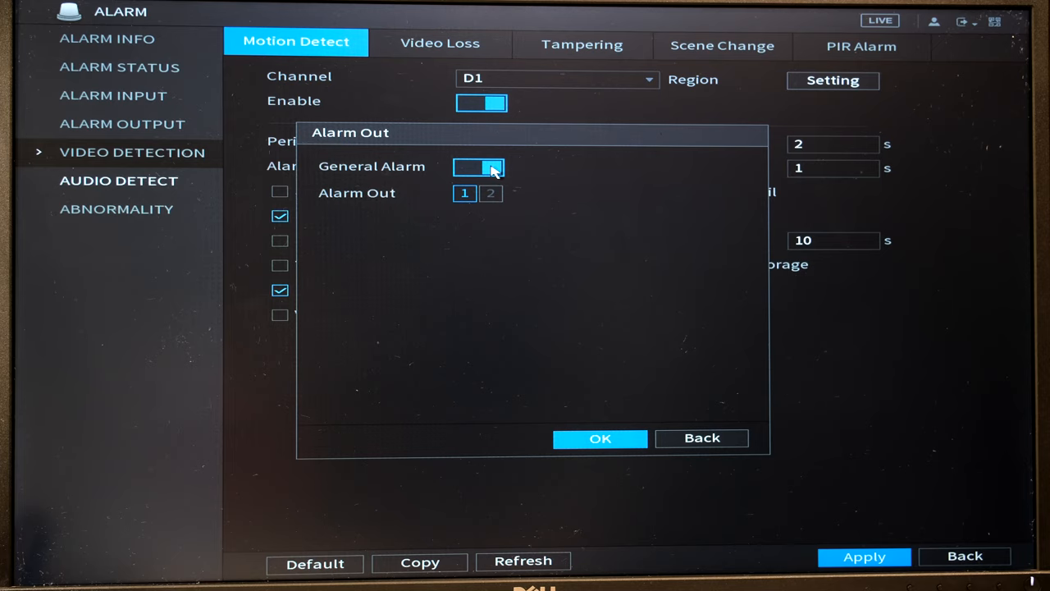
Toggle General Alarm, Alarm Out 1 and Alarm Out 2 for channel D1's motion alarms
{"action": "left_click", "coordinate": [479, 166]}
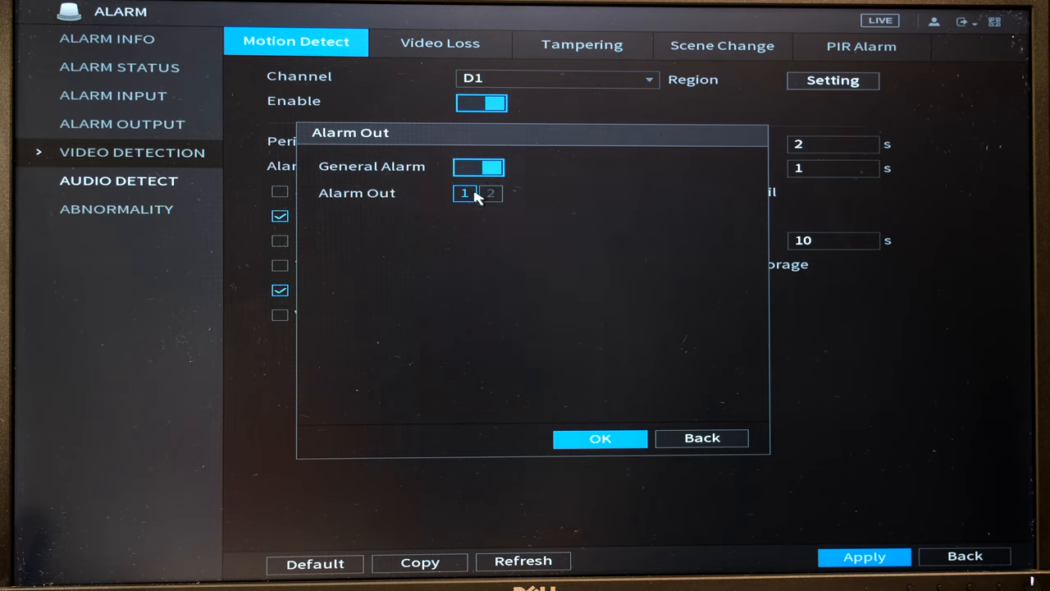
{"action": "left_click", "coordinate": [490, 193]}
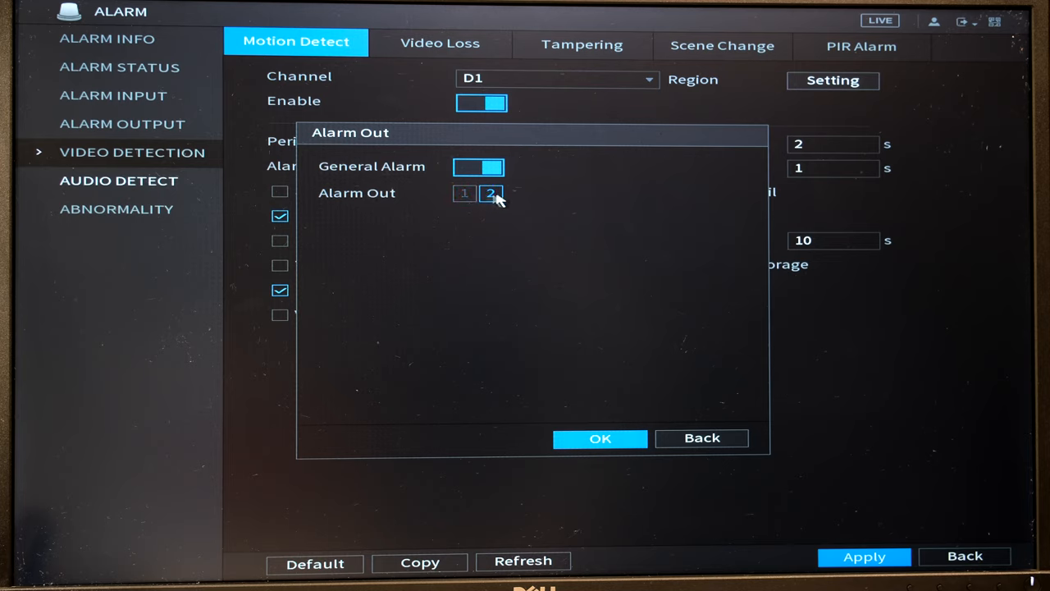
{"action": "left_click", "coordinate": [464, 193]}
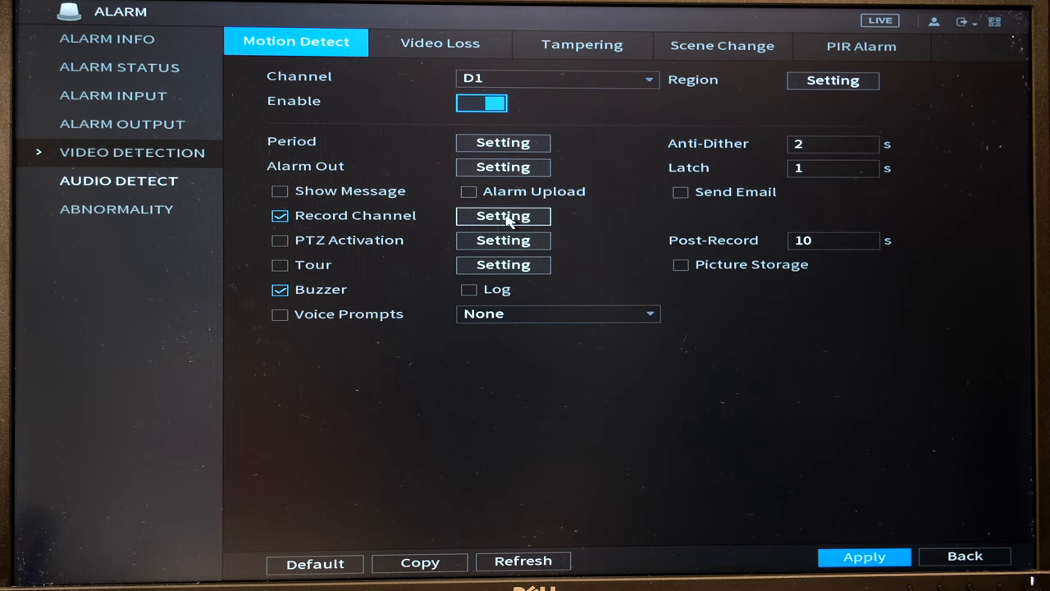
{"action": "left_click", "coordinate": [503, 216]}
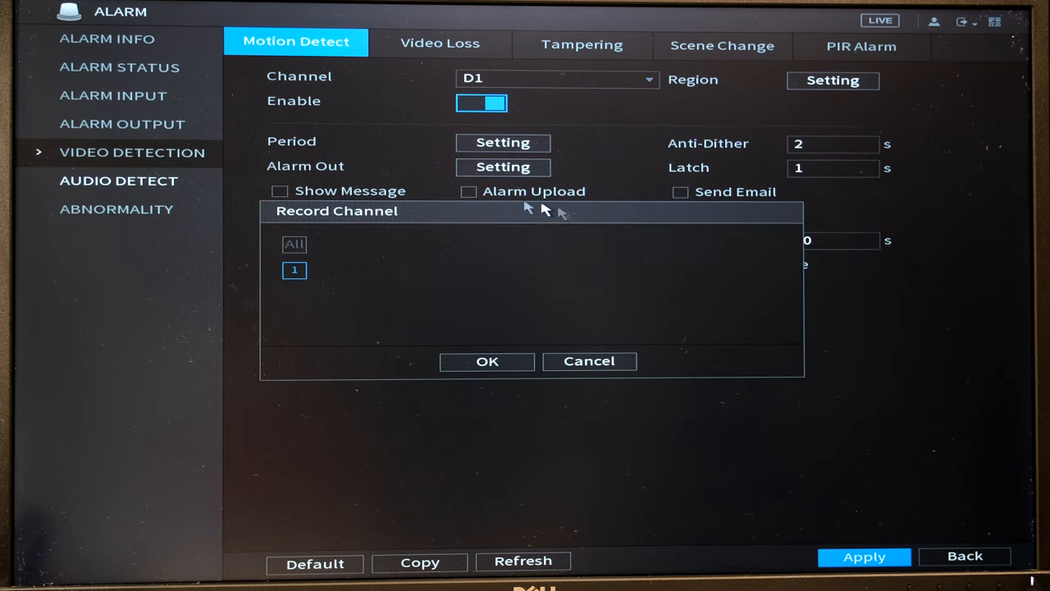
{"action": "left_click", "coordinate": [486, 361]}
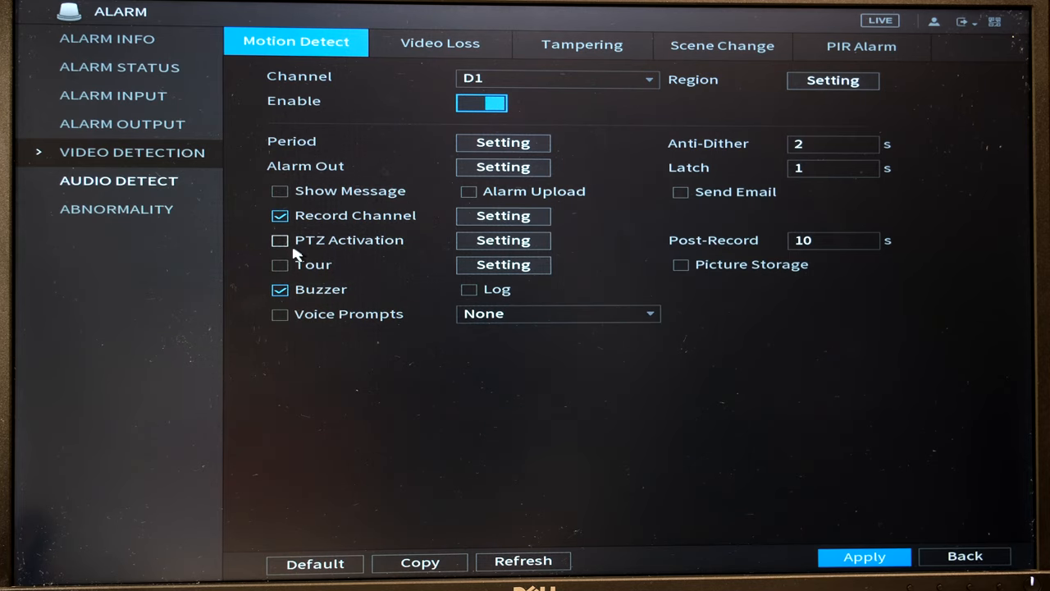
{"action": "left_click", "coordinate": [502, 240]}
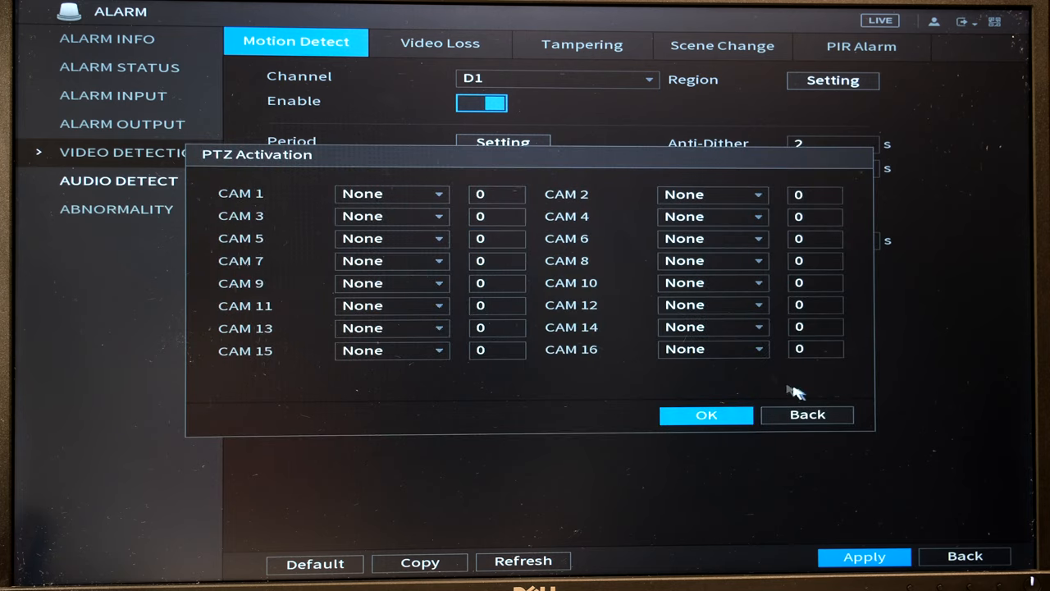
{"action": "left_click", "coordinate": [807, 414]}
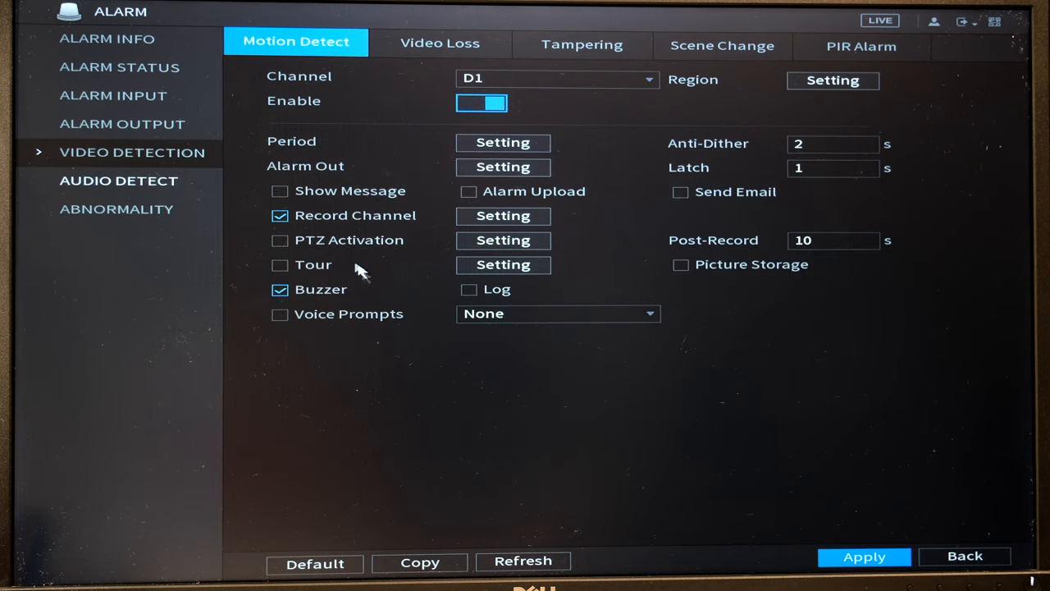
{"action": "mouse_move", "coordinate": [328, 271]}
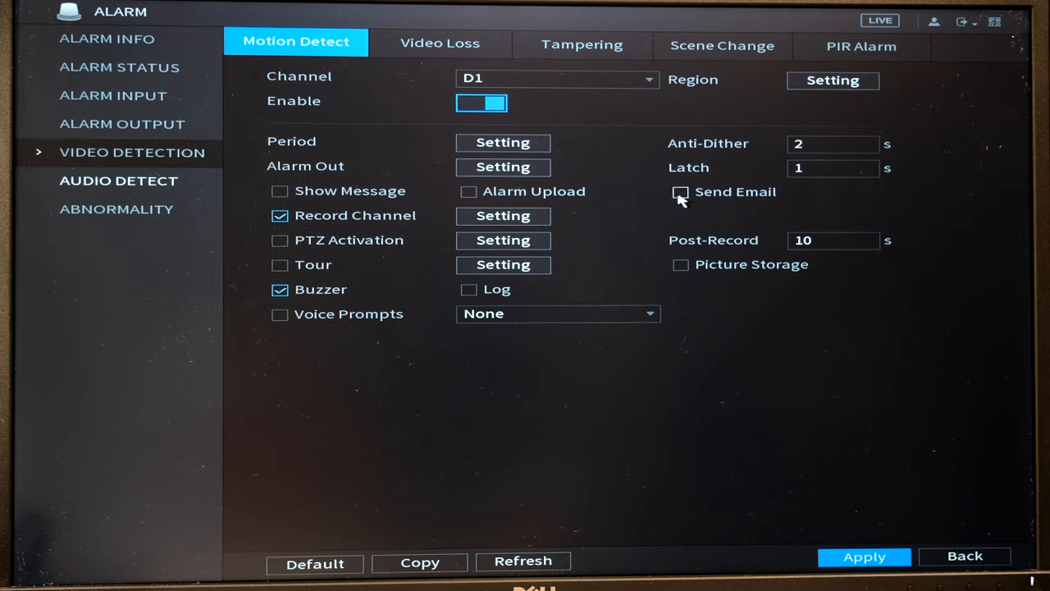
{"action": "left_click", "coordinate": [833, 144]}
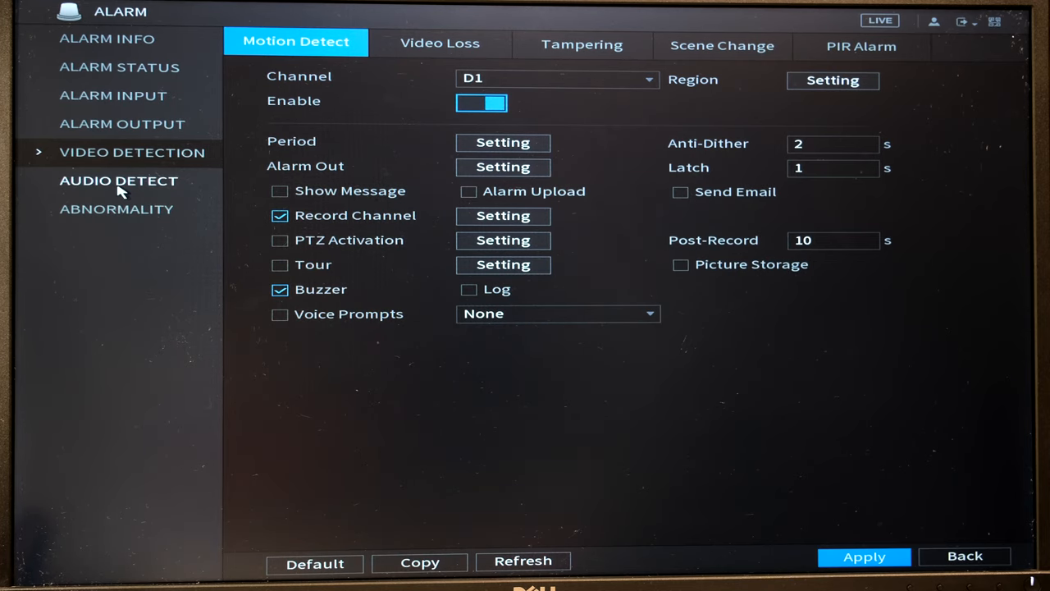
Open Audio Detect for channel D1 and toggle alarm output 2 in Alarm Out Setting
{"action": "left_click", "coordinate": [118, 179]}
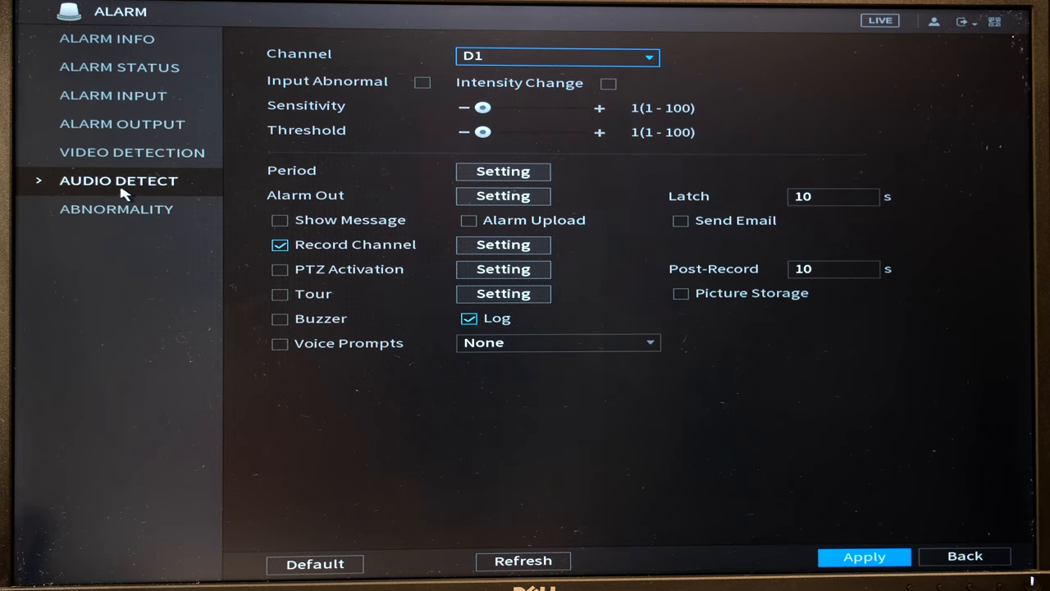
{"action": "mouse_move", "coordinate": [509, 55]}
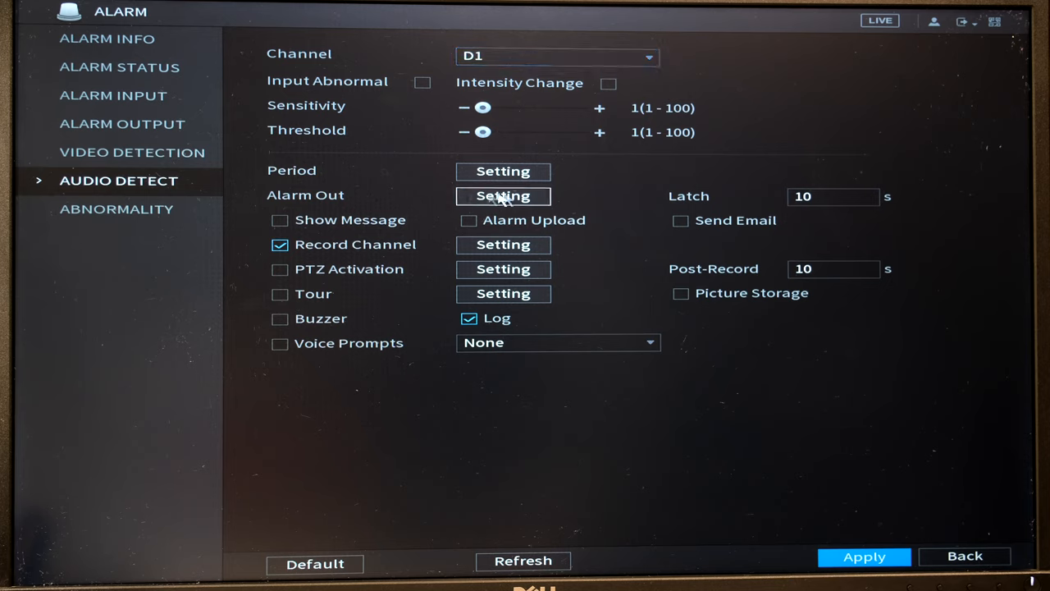
{"action": "mouse_move", "coordinate": [513, 160]}
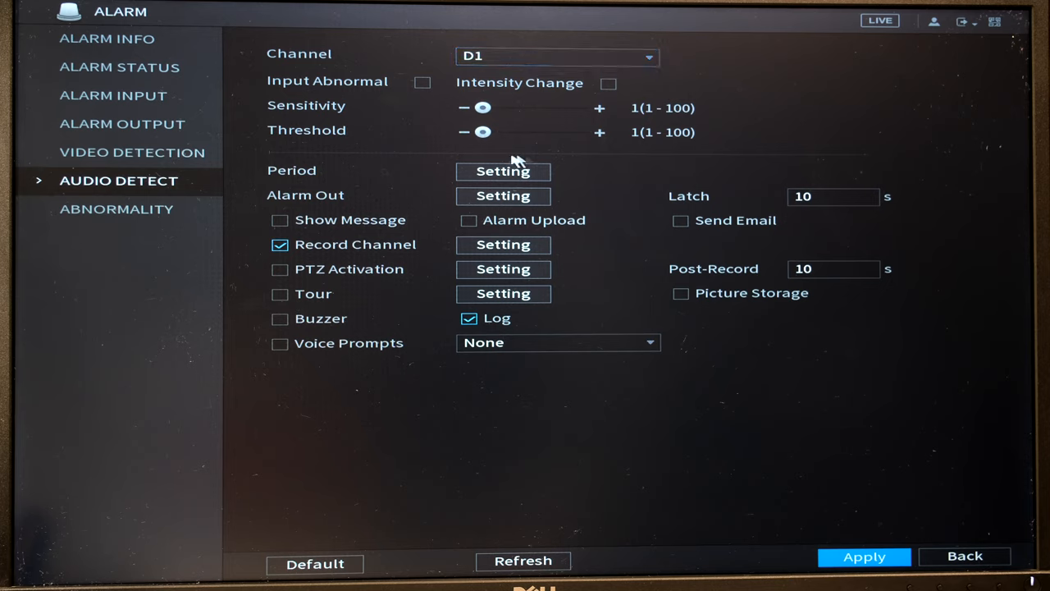
{"action": "left_click", "coordinate": [503, 195]}
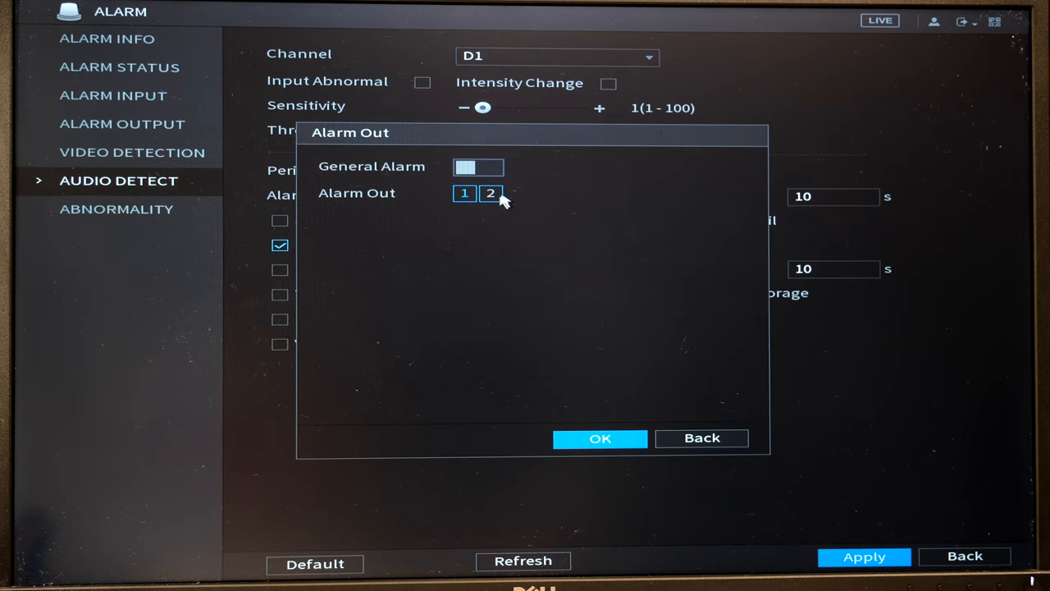
{"action": "left_click", "coordinate": [600, 439]}
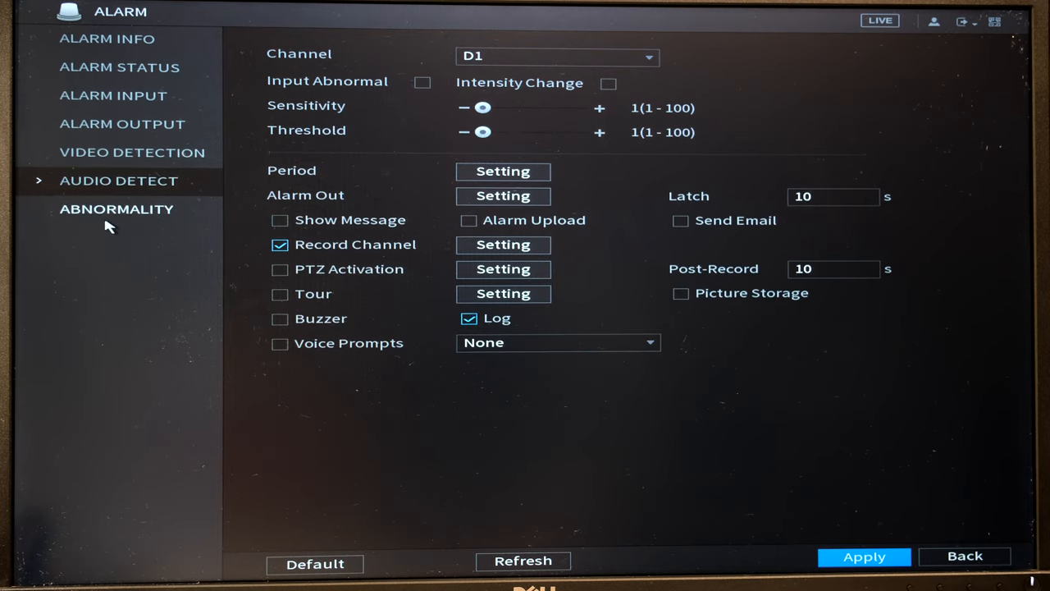
Go back to the main menu and enter the AI section
{"action": "left_click", "coordinate": [964, 556]}
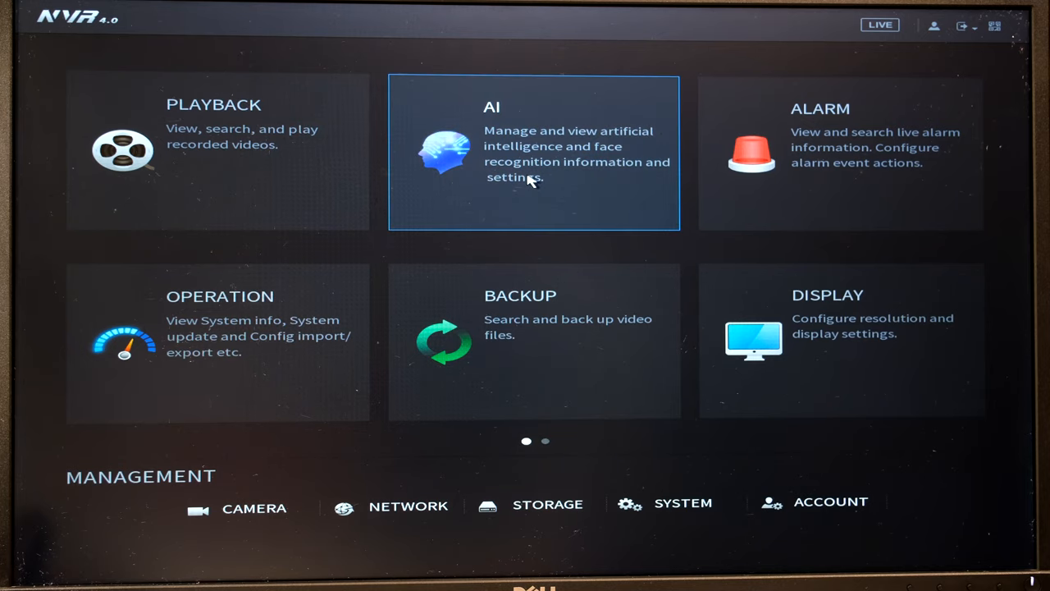
{"action": "mouse_move", "coordinate": [554, 168]}
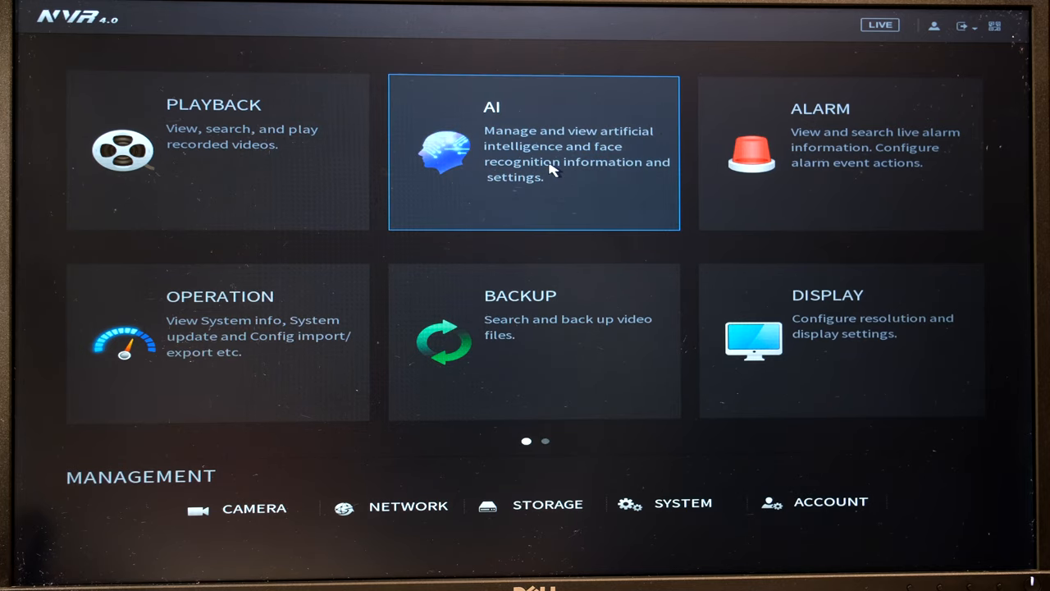
{"action": "left_click", "coordinate": [533, 152]}
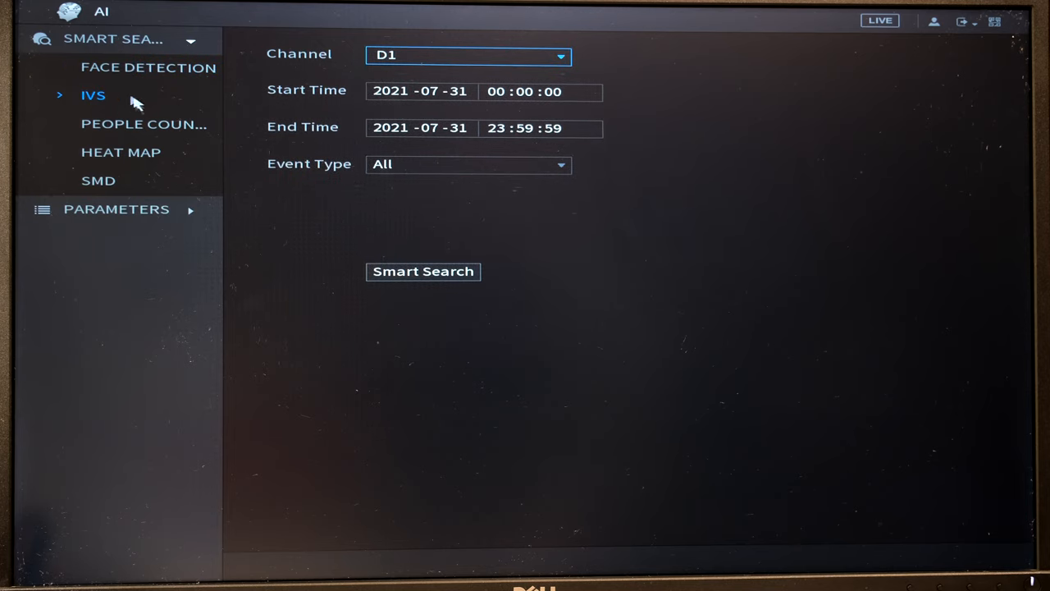